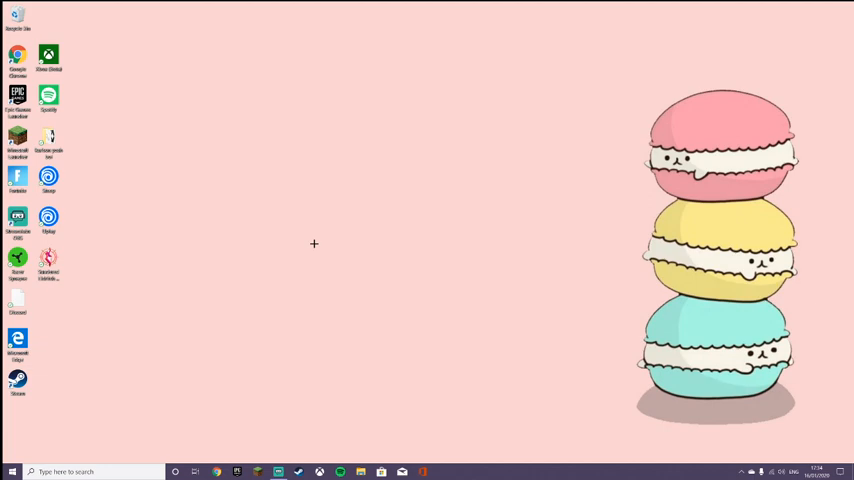
{"action": "mouse_move", "coordinate": [328, 242]}
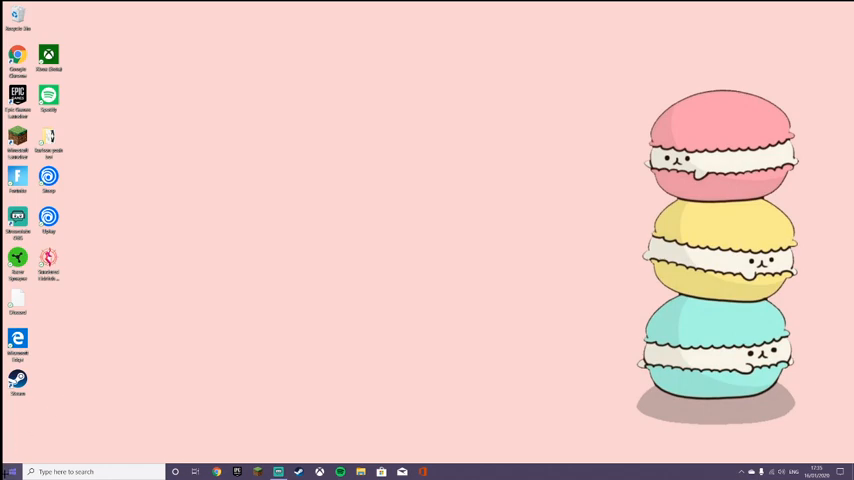
Reach the Mouse settings page from Start via a Settings search for "mouse".
{"action": "left_click", "coordinate": [12, 472]}
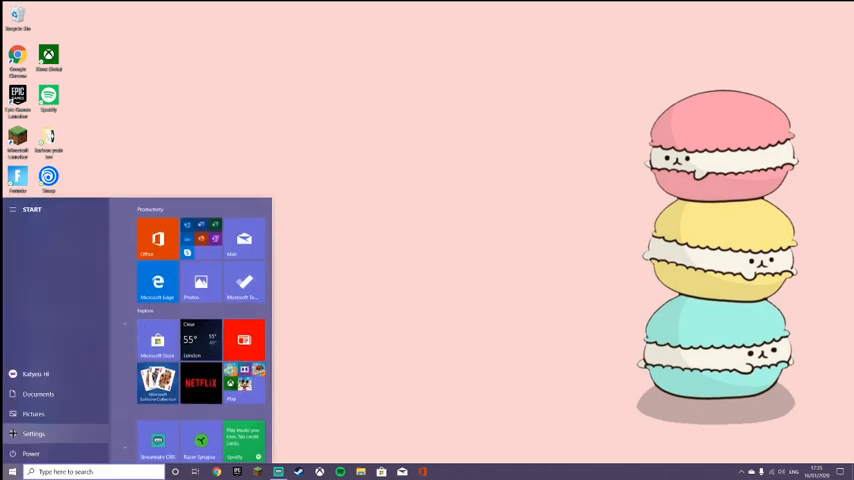
{"action": "left_click", "coordinate": [32, 432]}
{"action": "type", "text": "mouse"}
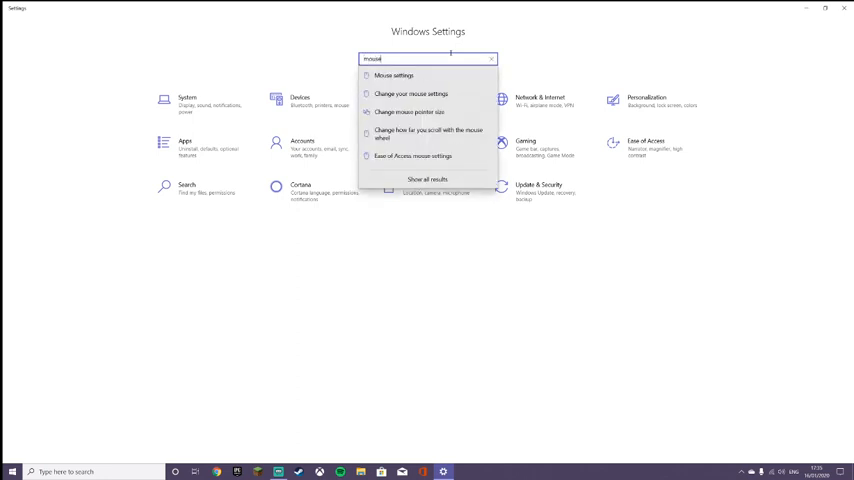
{"action": "left_click", "coordinate": [428, 180]}
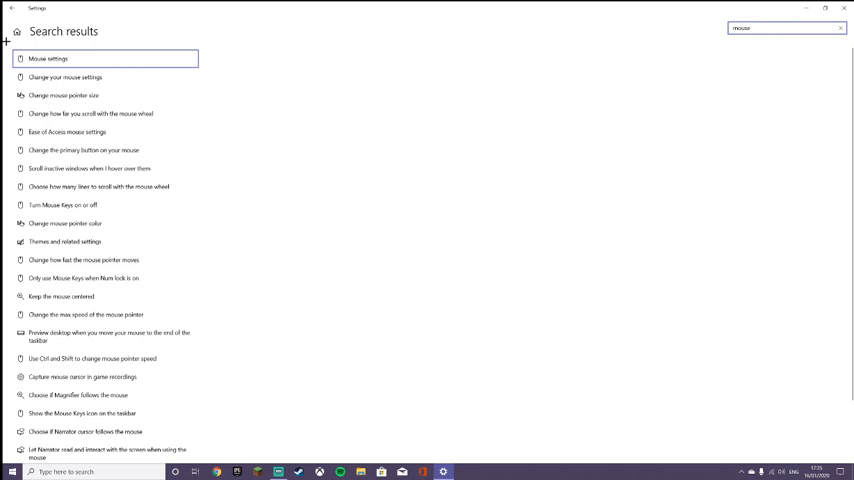
{"action": "left_click", "coordinate": [48, 58]}
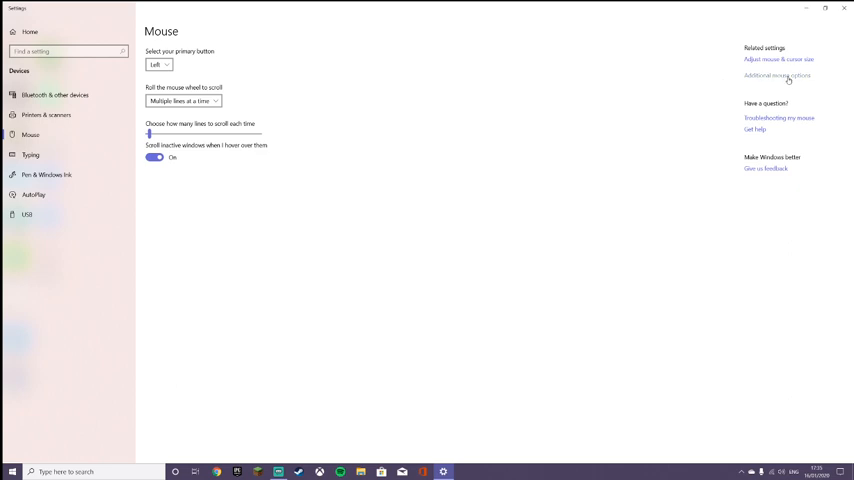
Bring up the Mouse Properties dialog via Additional mouse options.
{"action": "left_click", "coordinate": [776, 76]}
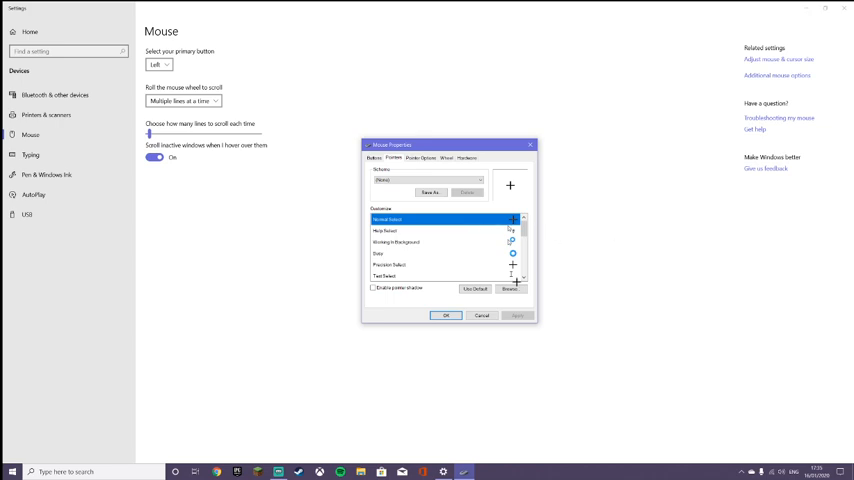
{"action": "mouse_move", "coordinate": [520, 220]}
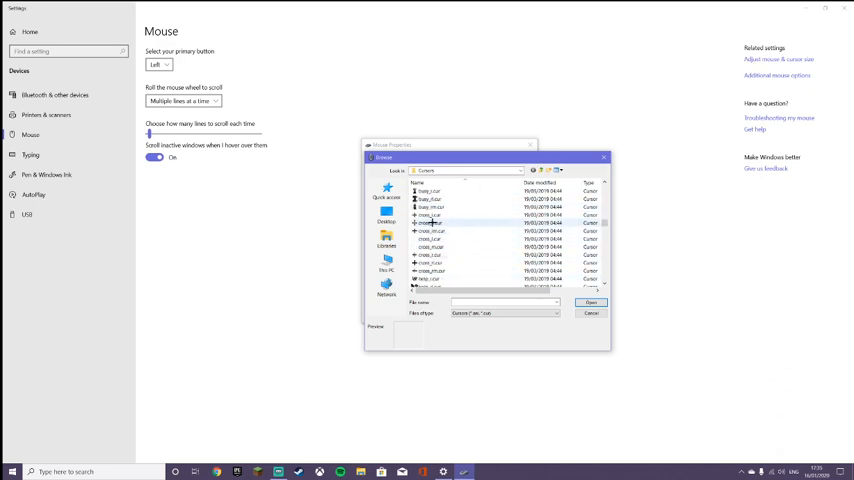
Load the chosen crosshair cursor file into the pointer scheme.
{"action": "left_click", "coordinate": [430, 224]}
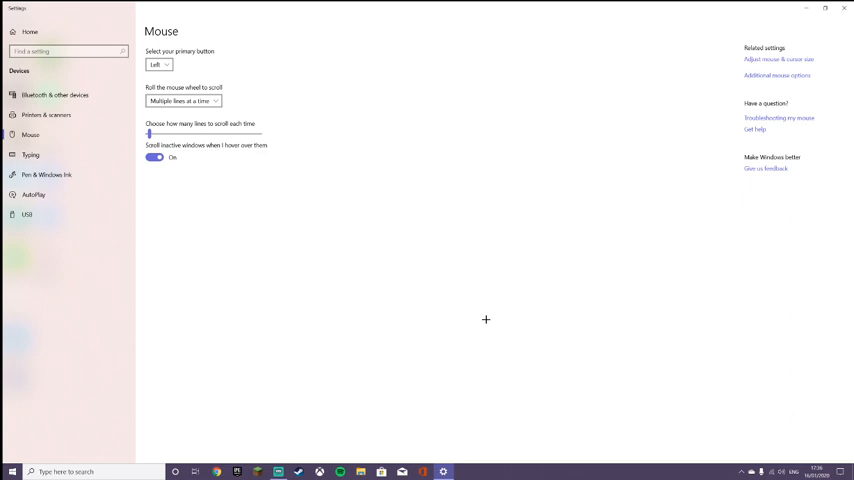
{"action": "mouse_move", "coordinate": [474, 256]}
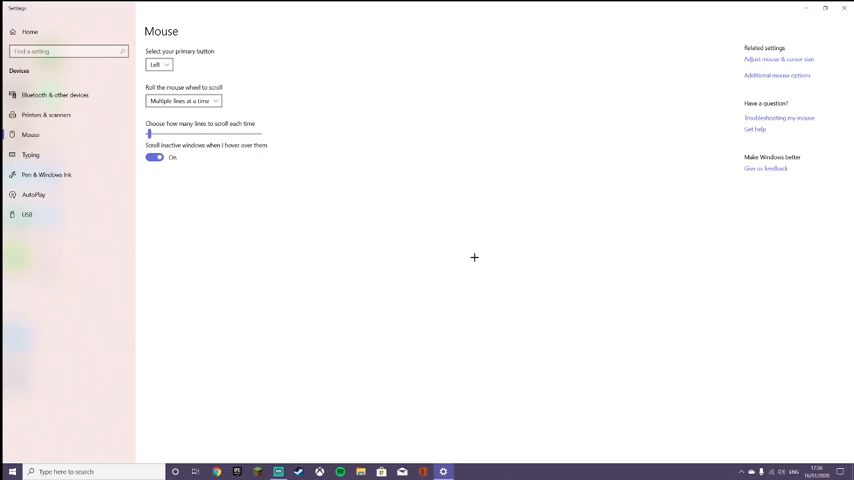
{"action": "mouse_move", "coordinate": [454, 168]}
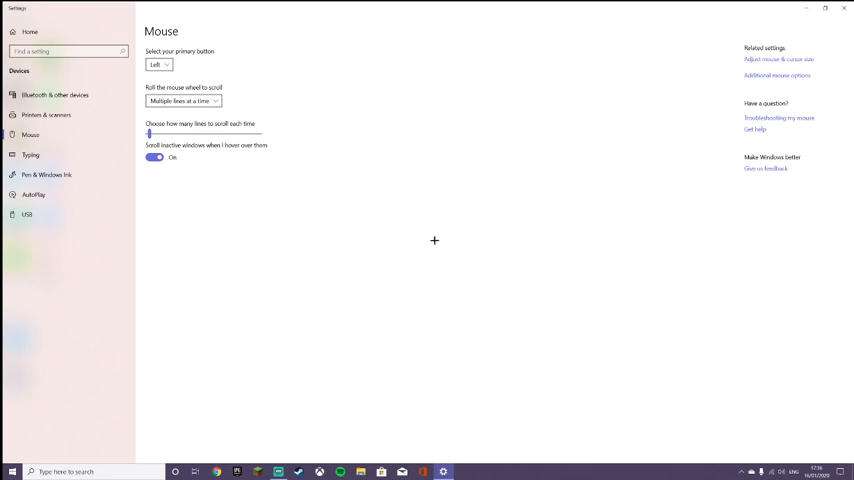
{"action": "mouse_move", "coordinate": [442, 230]}
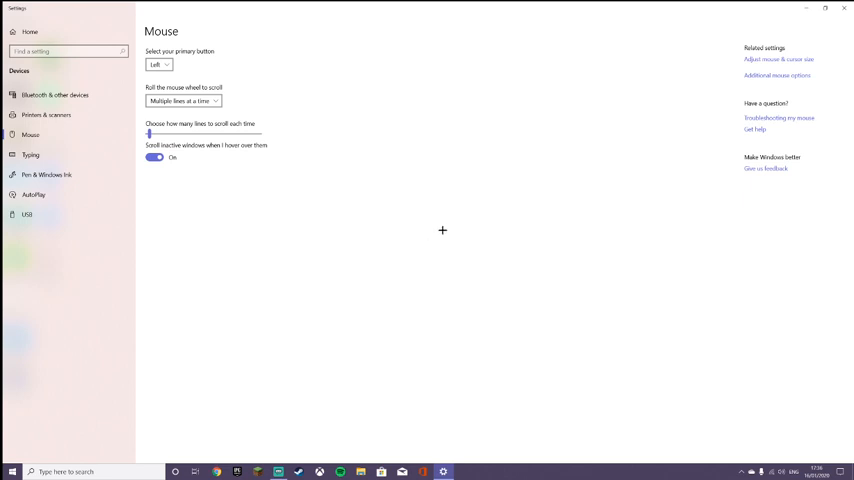
{"action": "mouse_move", "coordinate": [506, 200]}
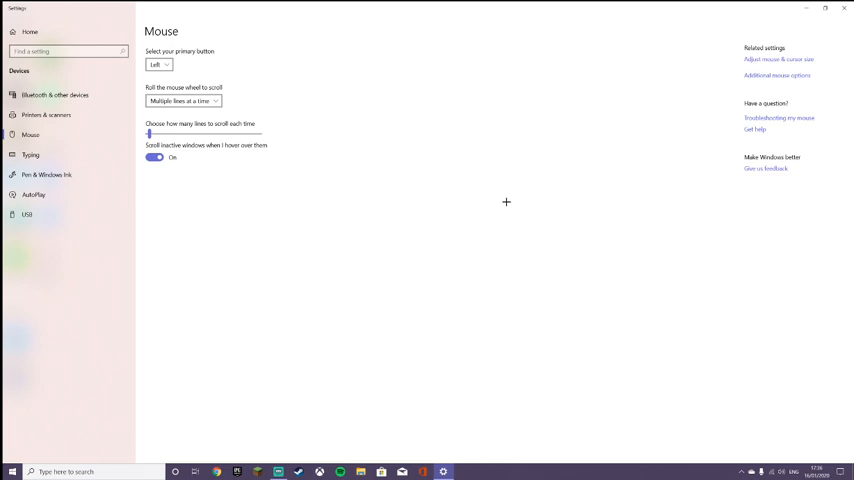
{"action": "mouse_move", "coordinate": [796, 82]}
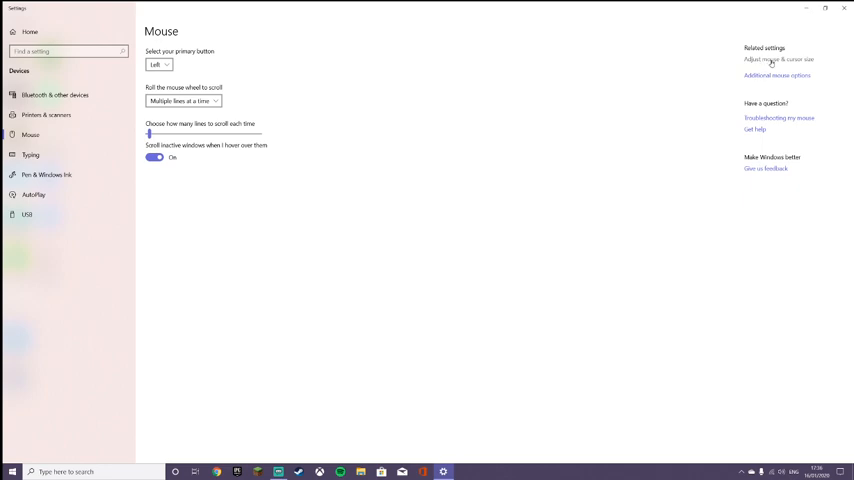
Go to the Ease of Access Cursor & pointer page from the Mouse page.
{"action": "left_click", "coordinate": [780, 60]}
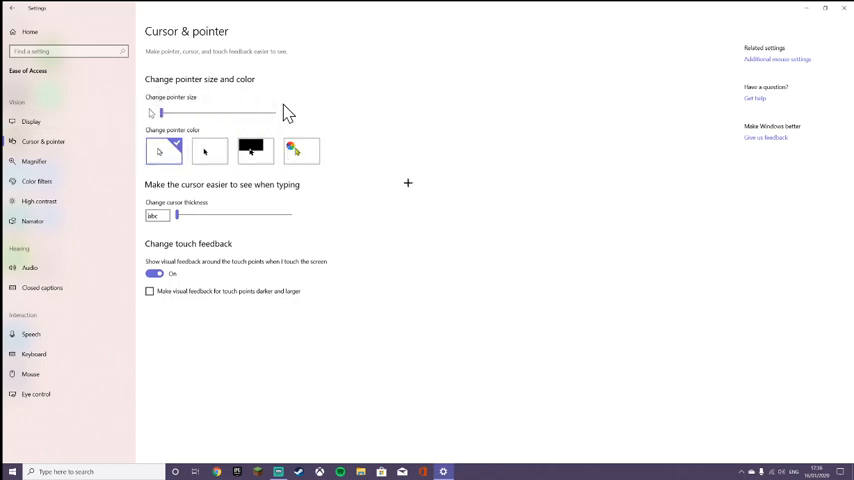
{"action": "mouse_move", "coordinate": [408, 184]}
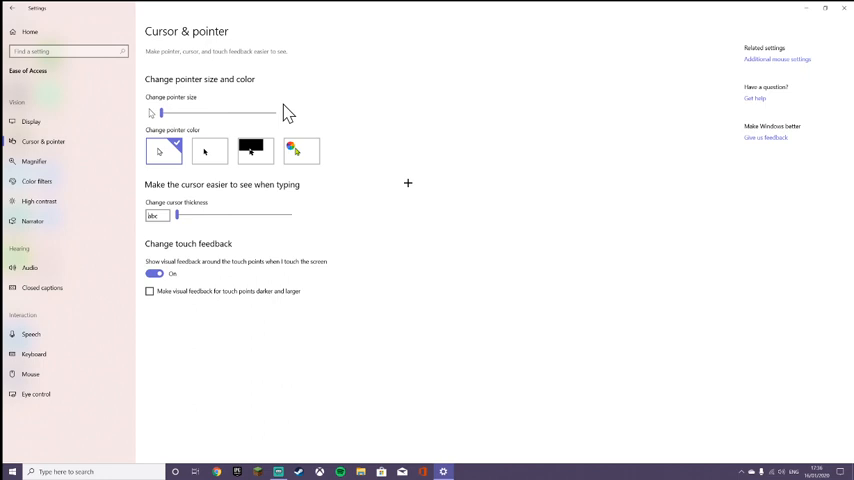
{"action": "mouse_move", "coordinate": [348, 210]}
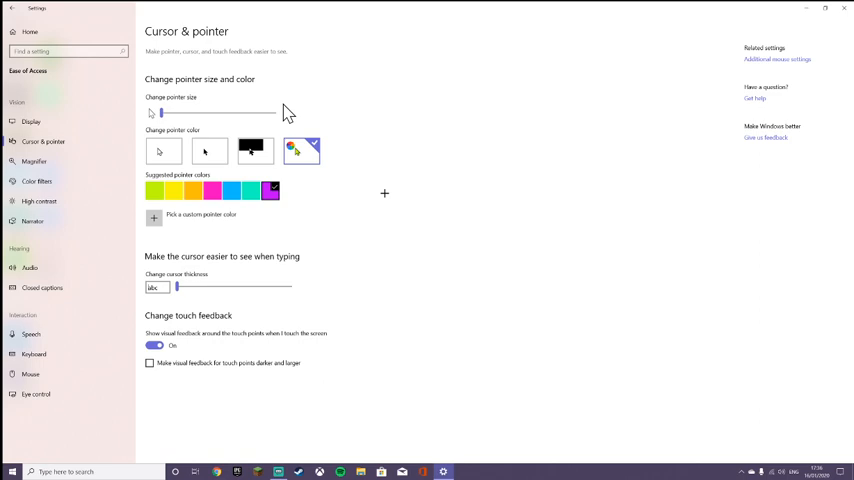
{"action": "mouse_move", "coordinate": [408, 232]}
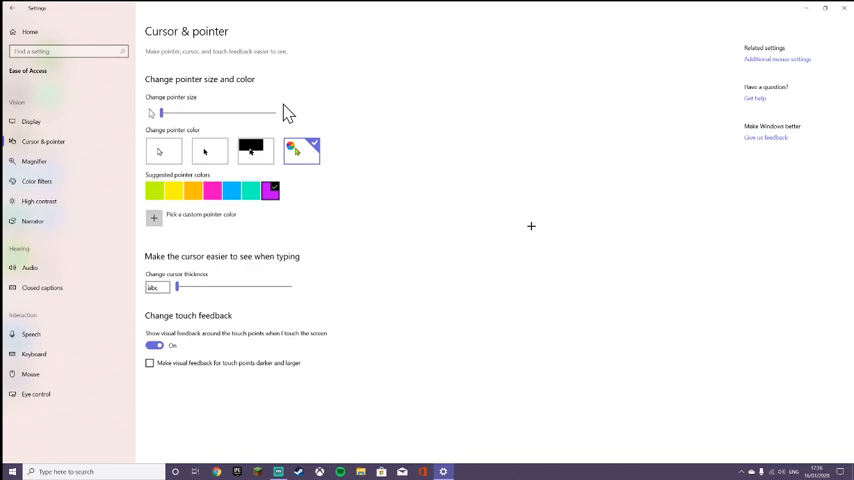
{"action": "mouse_move", "coordinate": [524, 110]}
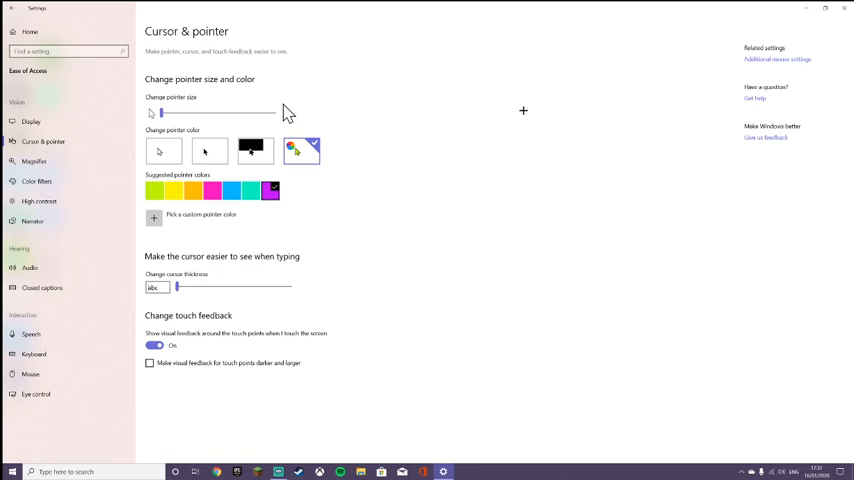
{"action": "mouse_move", "coordinate": [320, 112]}
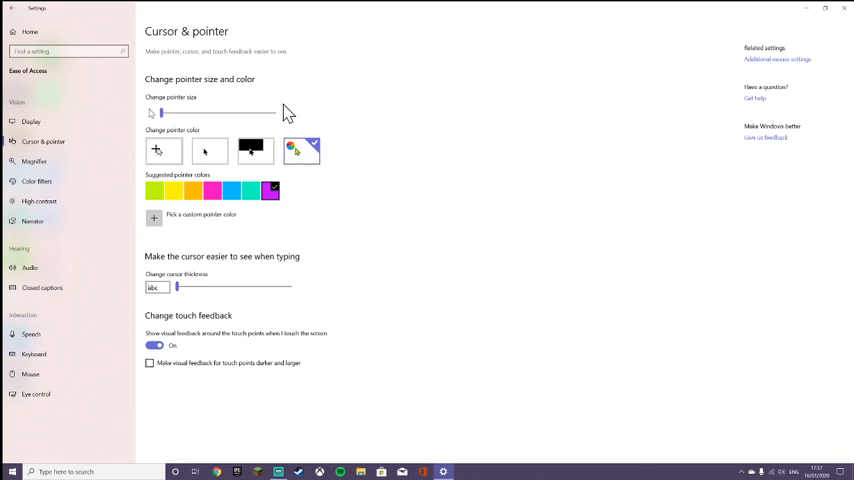
Switch the pointer between white, the custom option and a suggested colour.
{"action": "left_click", "coordinate": [164, 152]}
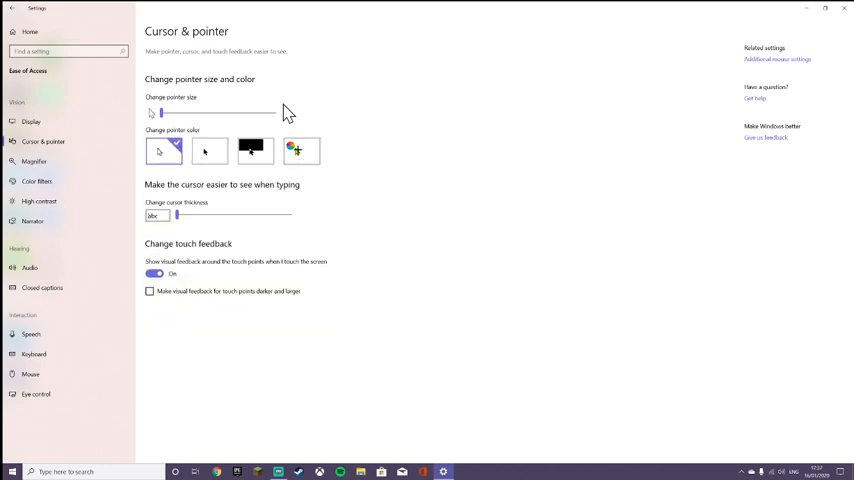
{"action": "left_click", "coordinate": [300, 150]}
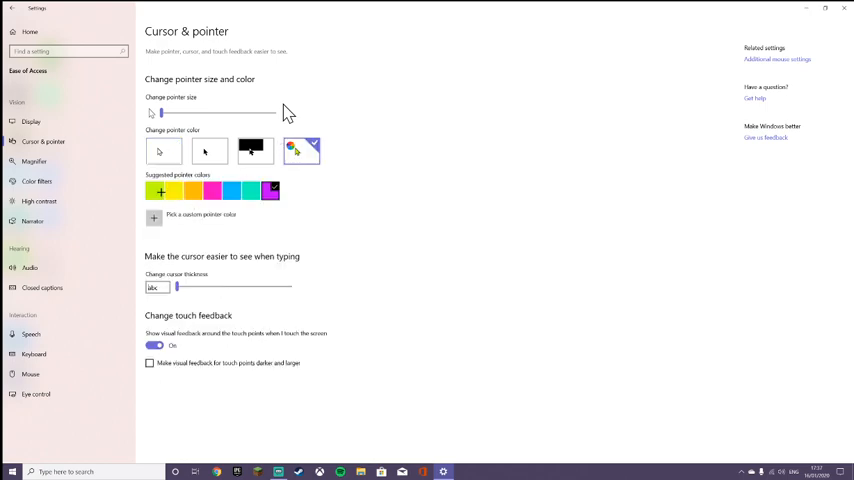
{"action": "left_click", "coordinate": [192, 190]}
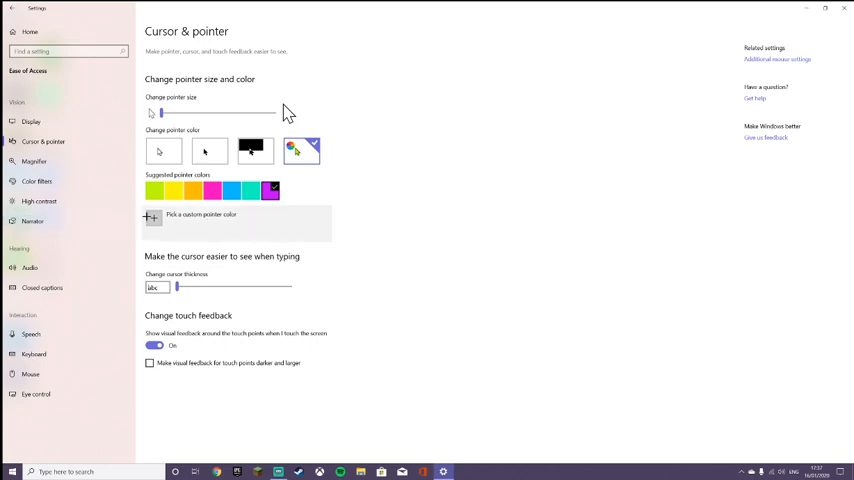
{"action": "mouse_move", "coordinate": [200, 218]}
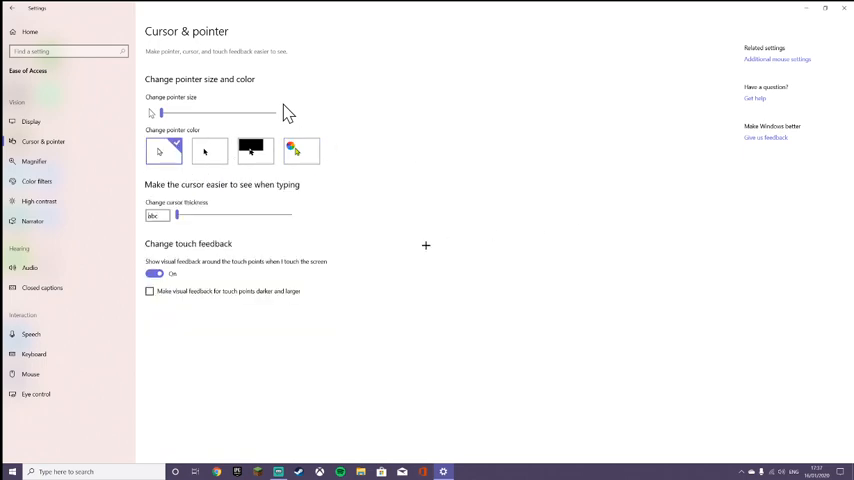
Adjust the text cursor thickness slider, reselect the custom colour and close Settings.
{"action": "left_click_drag", "start_coordinate": [176, 216], "coordinate": [184, 216]}
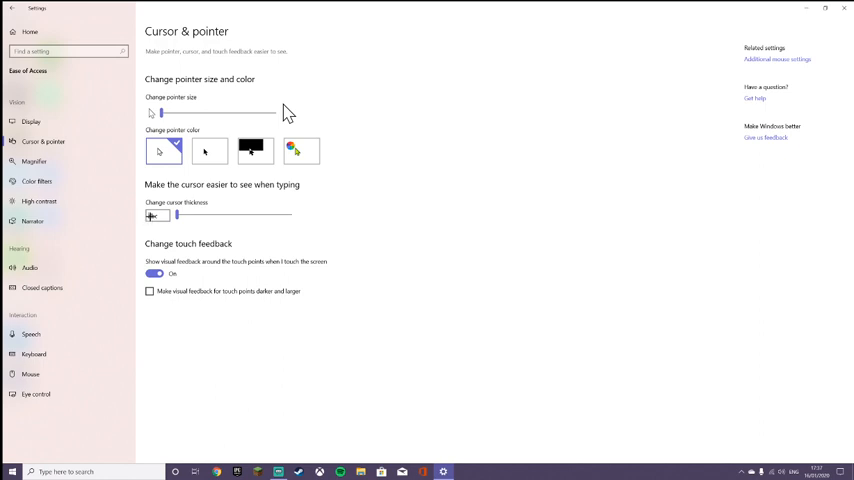
{"action": "left_click_drag", "start_coordinate": [178, 216], "coordinate": [290, 216]}
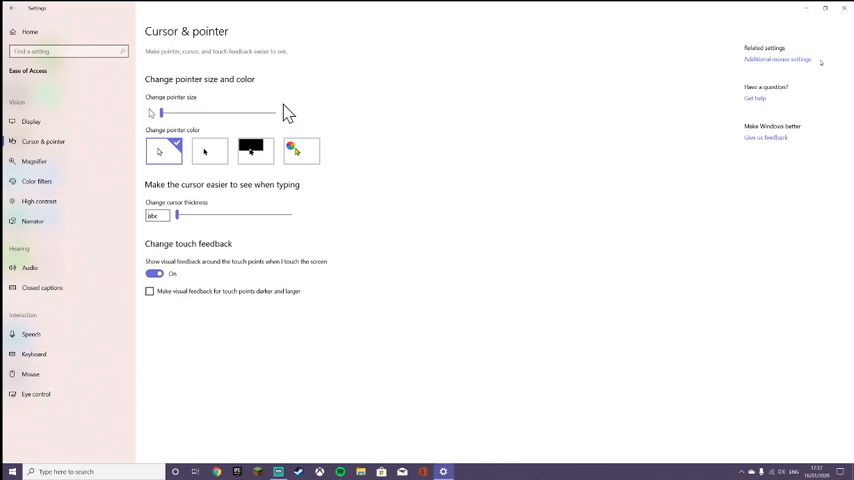
{"action": "left_click", "coordinate": [300, 150]}
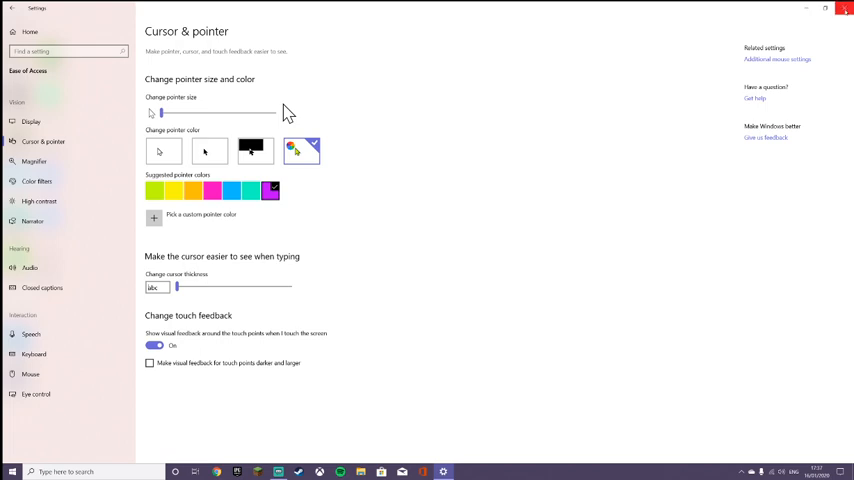
{"action": "left_click", "coordinate": [844, 8]}
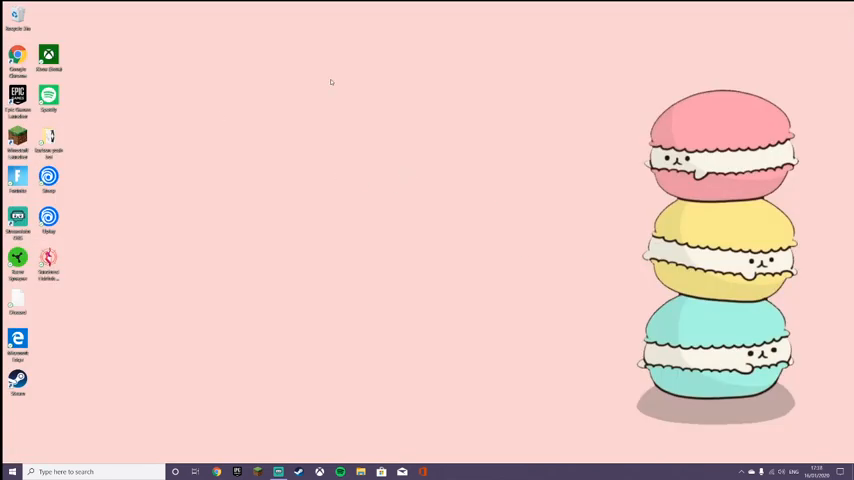
{"action": "mouse_move", "coordinate": [364, 292]}
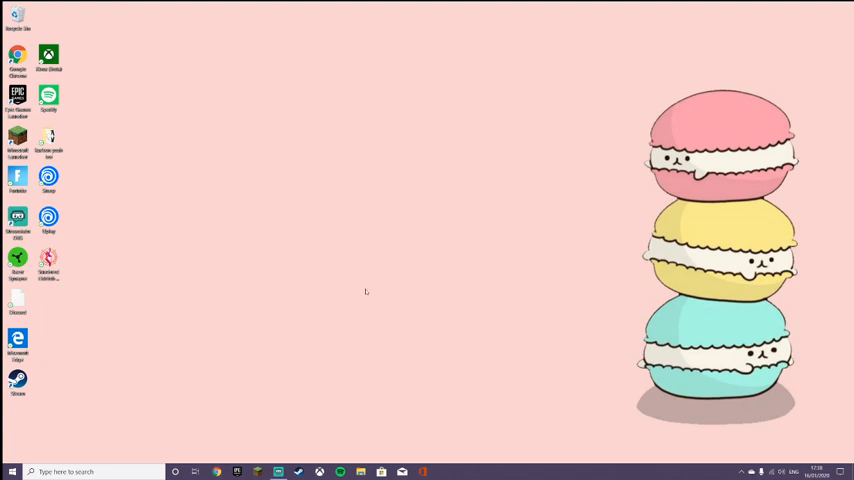
{"action": "mouse_move", "coordinate": [288, 198]}
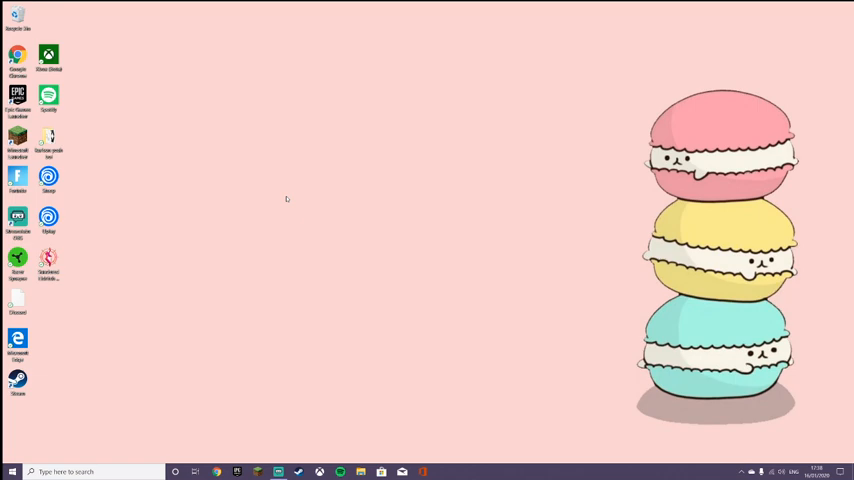
{"action": "mouse_move", "coordinate": [276, 292]}
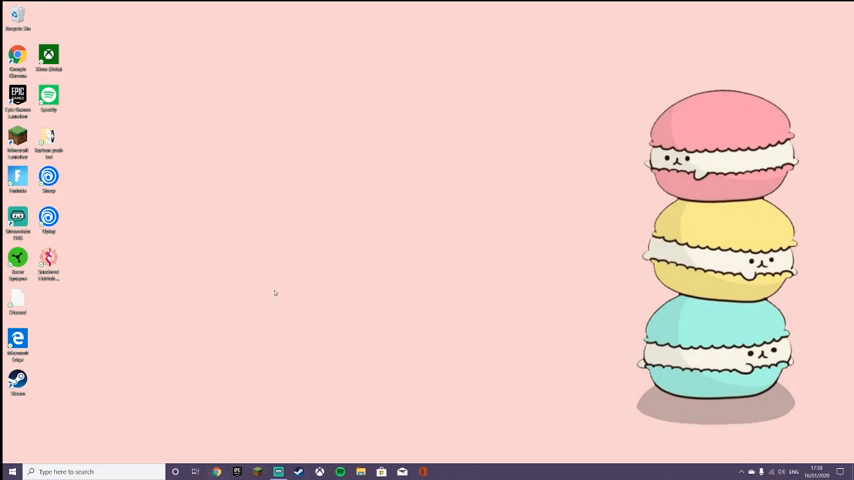
{"action": "mouse_move", "coordinate": [412, 142]}
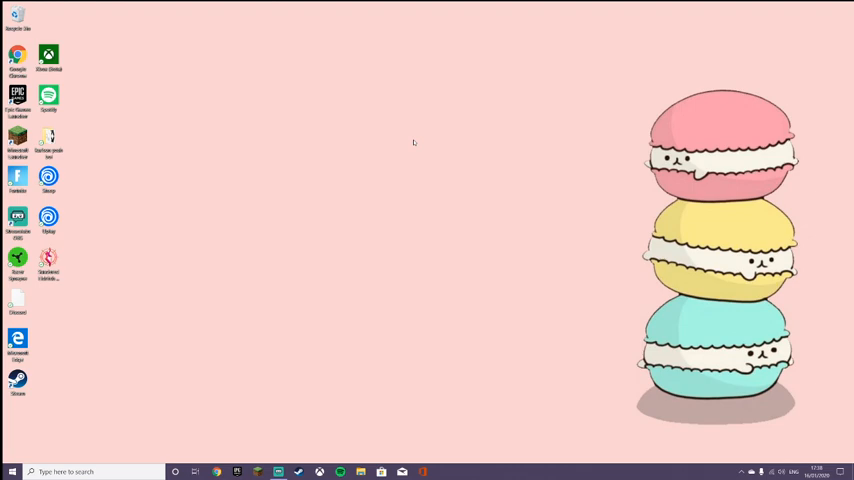